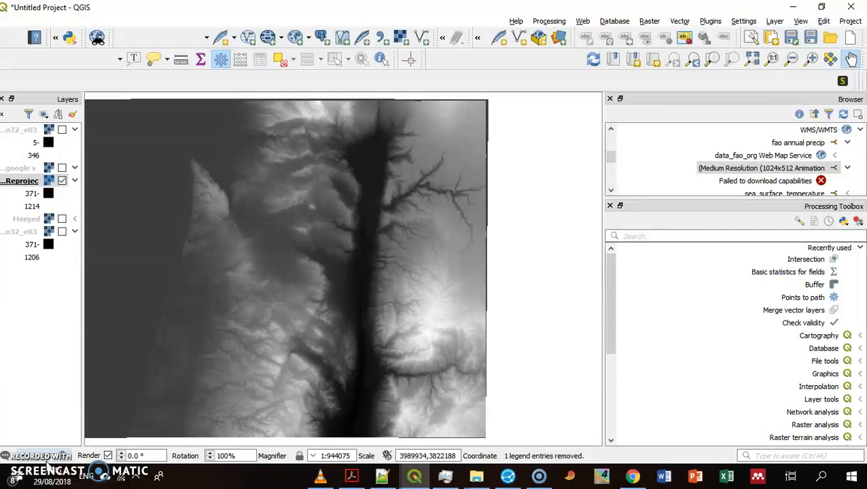
{"action": "mouse_move", "coordinate": [155, 367]}
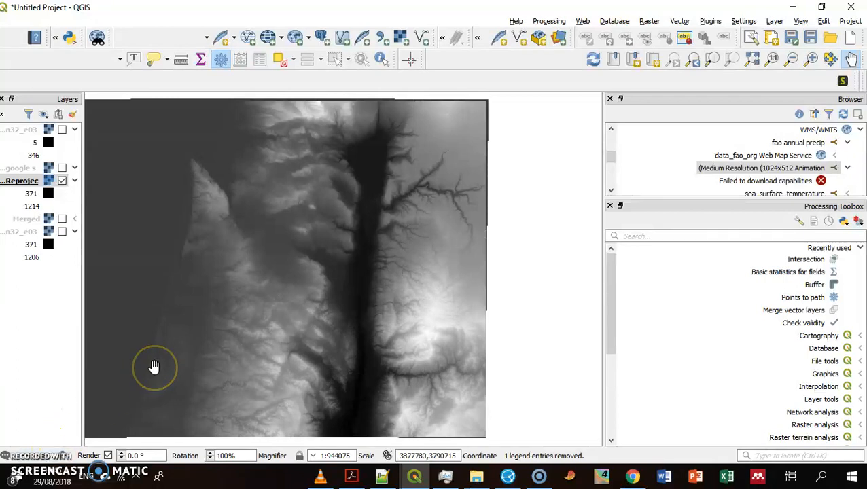
{"action": "mouse_move", "coordinate": [183, 258]}
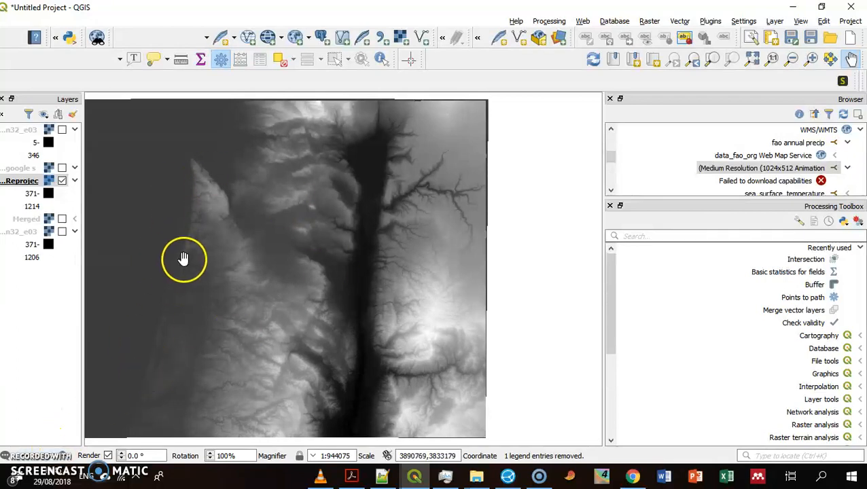
Start Clip Raster by Extent with the Reprojected DEM as input layer, dismissing the file browser
{"action": "left_click", "coordinate": [649, 22]}
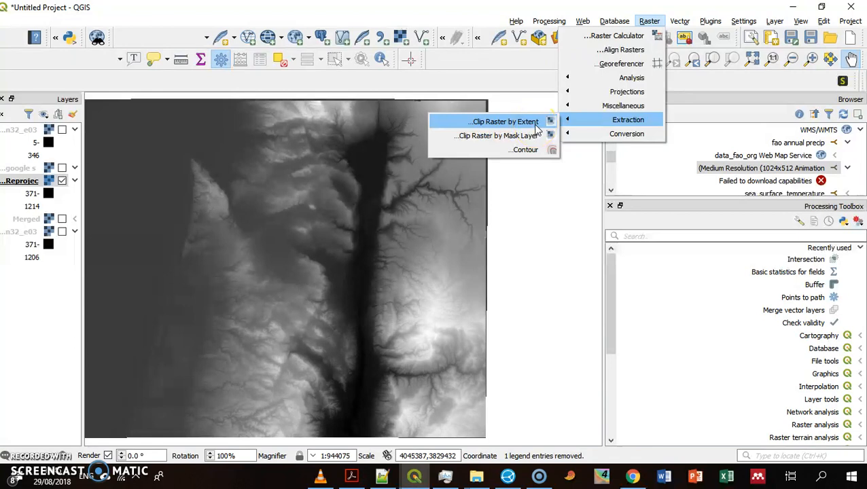
{"action": "left_click", "coordinate": [502, 121]}
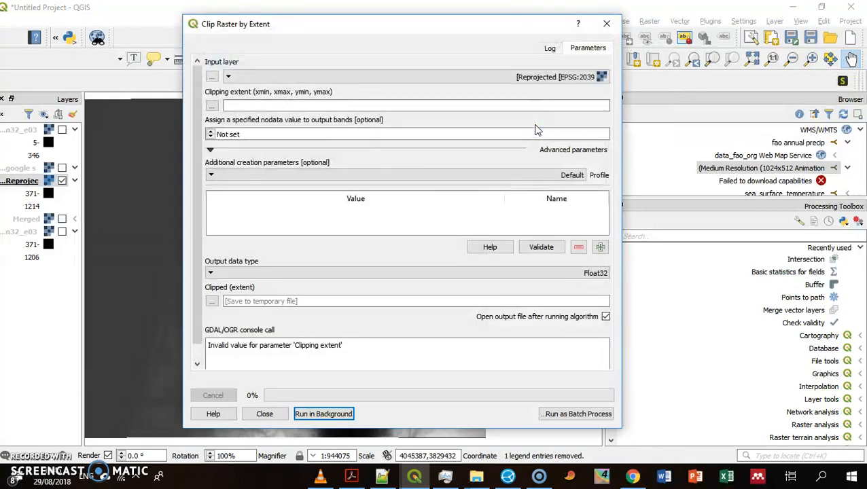
{"action": "mouse_move", "coordinate": [476, 76]}
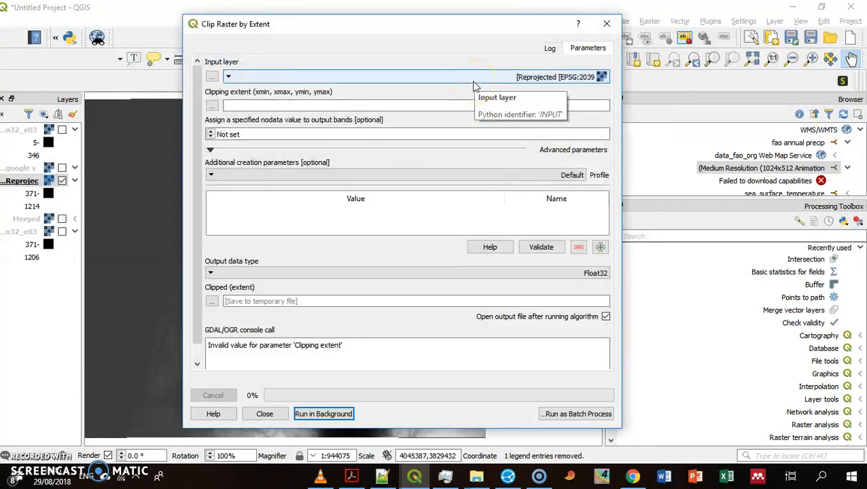
{"action": "mouse_move", "coordinate": [319, 81]}
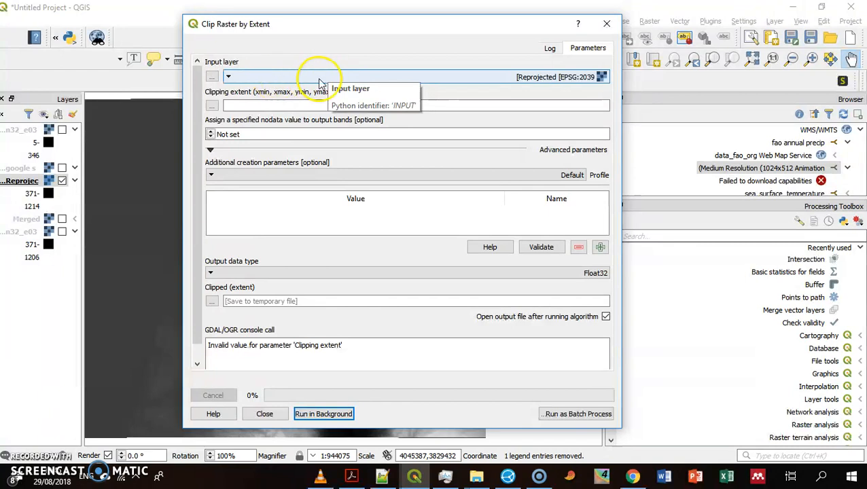
{"action": "left_click", "coordinate": [228, 76]}
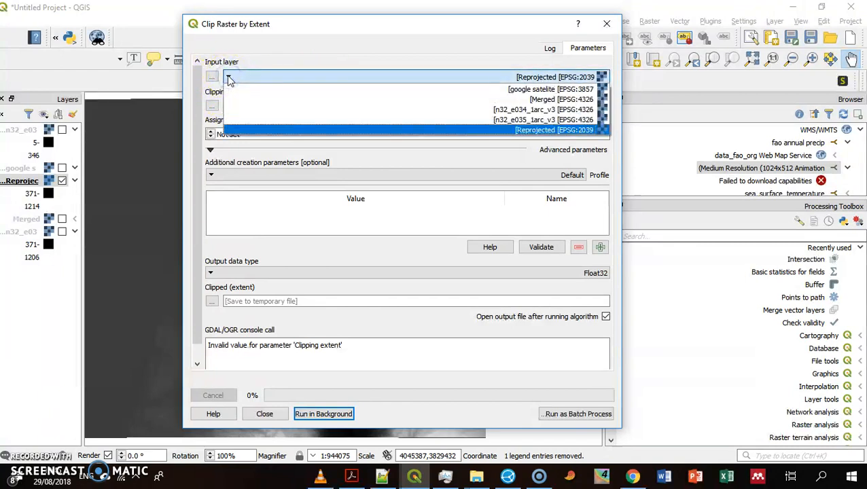
{"action": "left_click", "coordinate": [554, 130]}
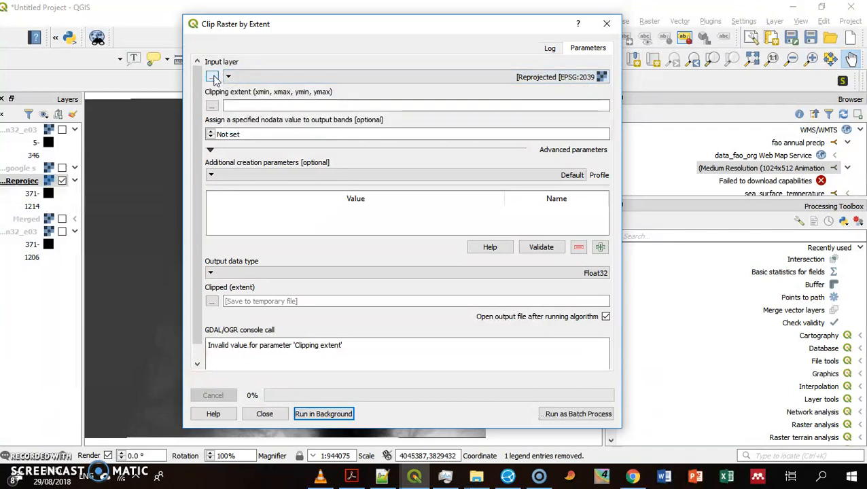
{"action": "left_click", "coordinate": [212, 76]}
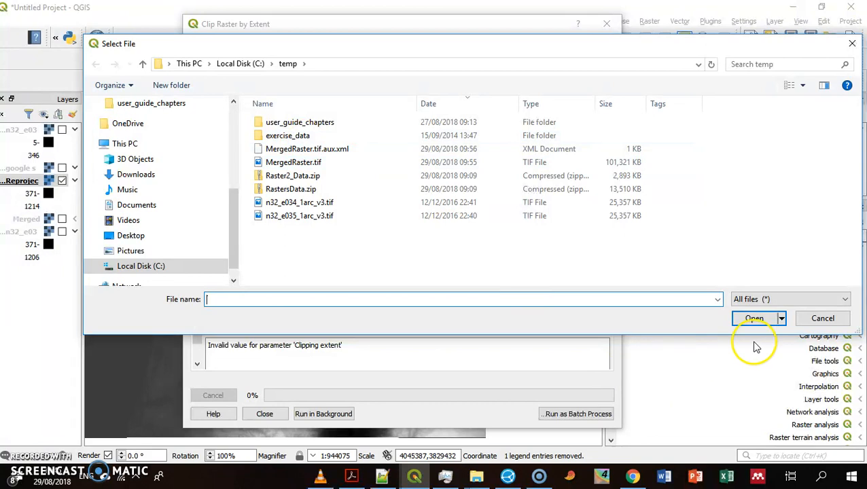
{"action": "left_click", "coordinate": [822, 318]}
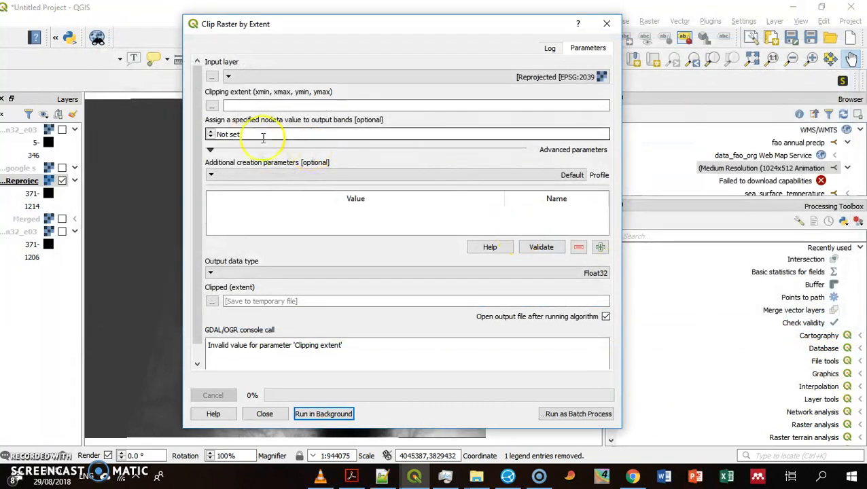
Define the clipping extent by drawing a rectangle over the left part of the DEM on the canvas
{"action": "left_click", "coordinate": [212, 105]}
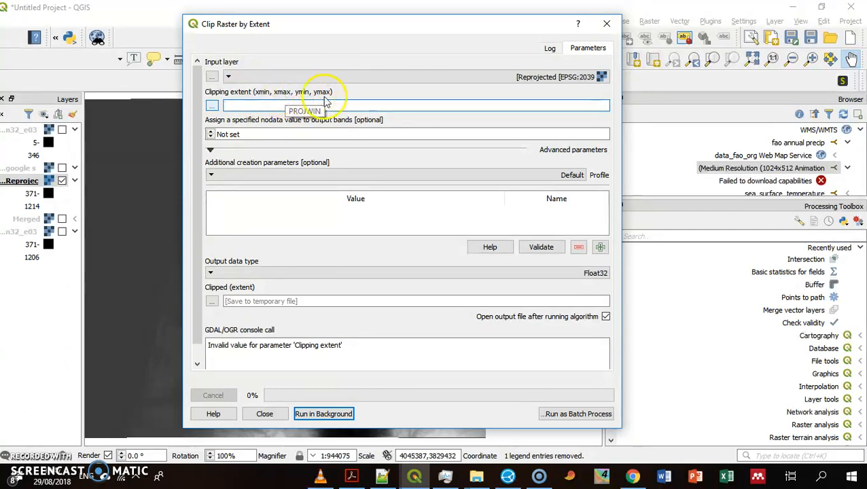
{"action": "left_click", "coordinate": [212, 104]}
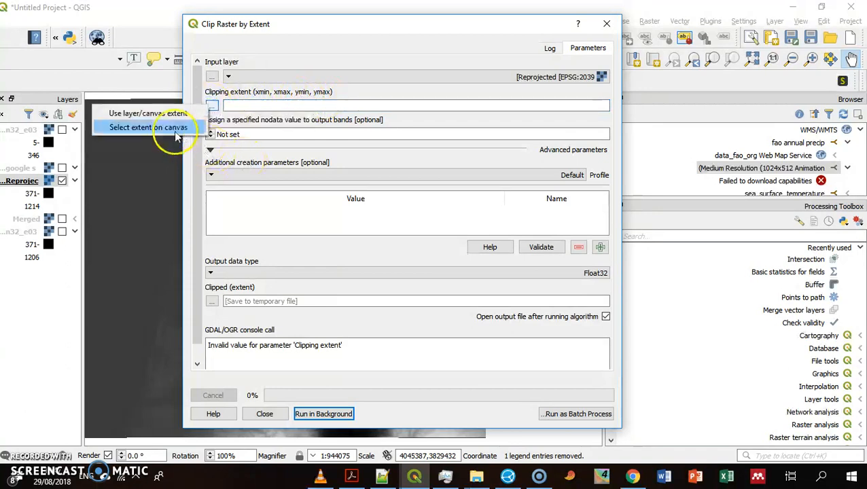
{"action": "left_click", "coordinate": [149, 128]}
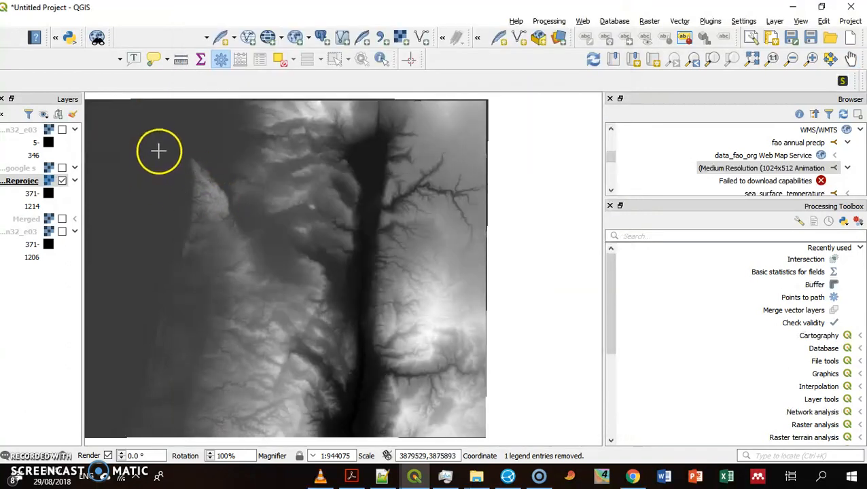
{"action": "left_click_drag", "start_coordinate": [158, 144], "coordinate": [272, 296]}
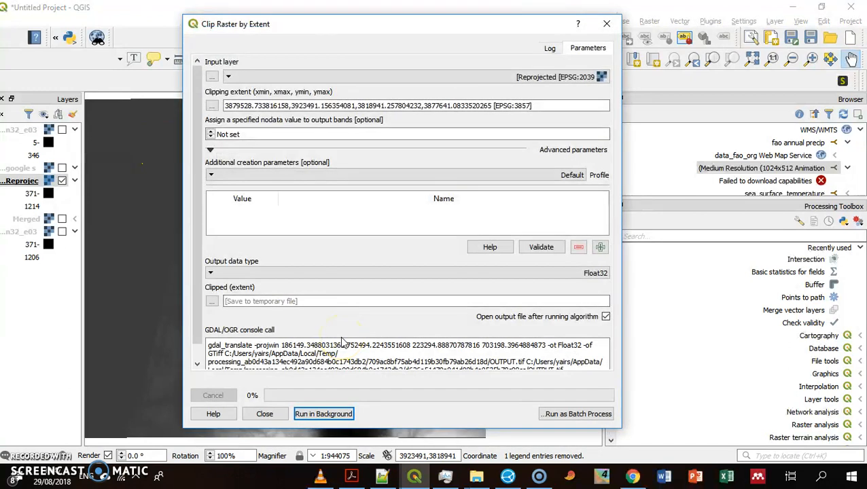
{"action": "mouse_move", "coordinate": [435, 188]}
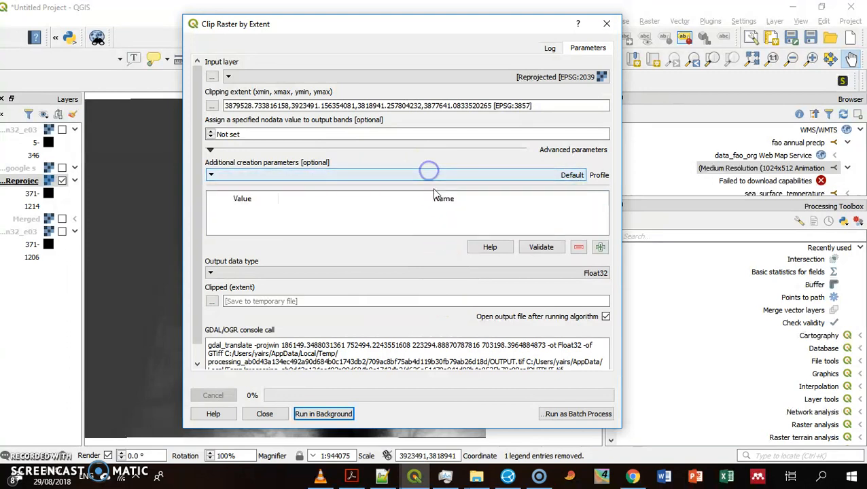
{"action": "mouse_move", "coordinate": [434, 224]}
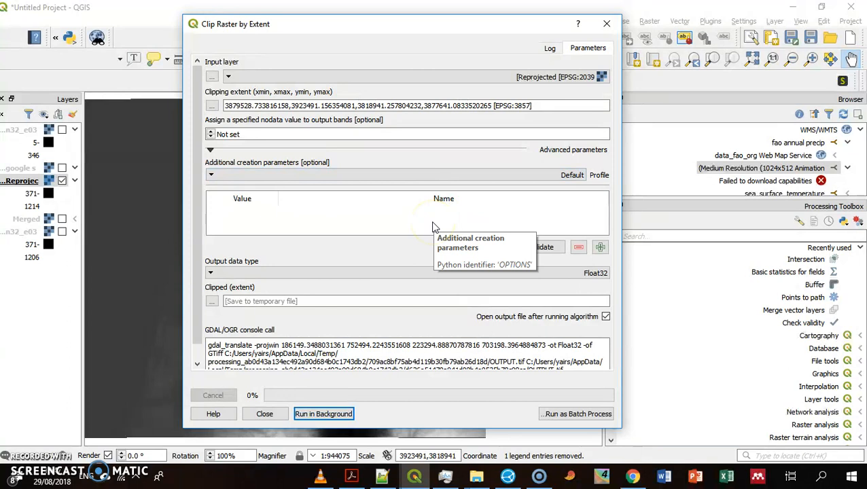
{"action": "mouse_move", "coordinate": [288, 224]}
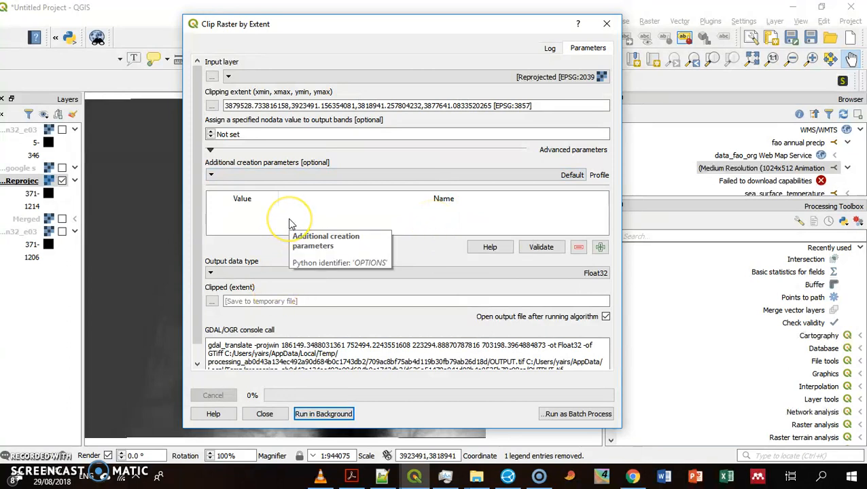
{"action": "mouse_move", "coordinate": [313, 292]}
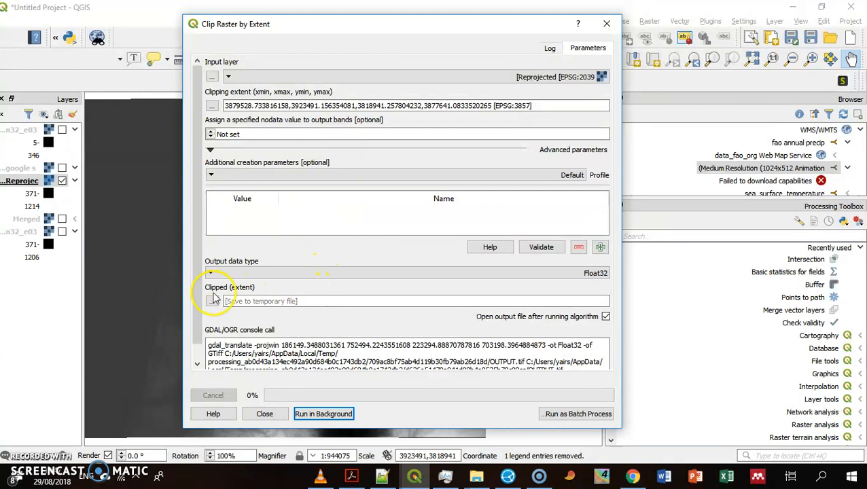
Show the output destination choices for the Clipped (extent) result
{"action": "left_click", "coordinate": [211, 301]}
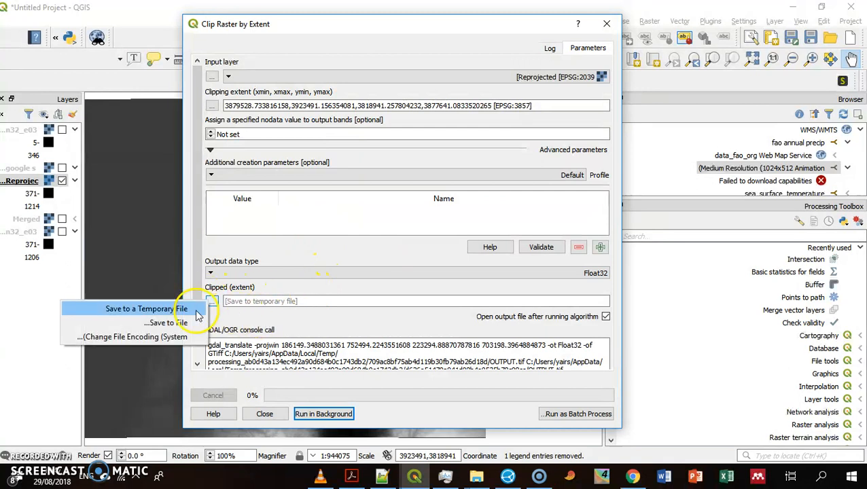
Save the clipped output to file as ClippedRaster.tif in C:\temp
{"action": "left_click", "coordinate": [161, 322]}
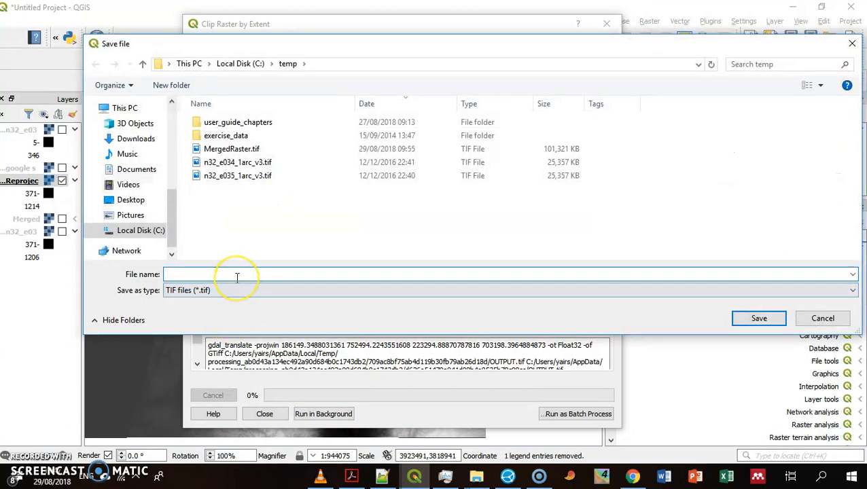
{"action": "type", "text": "Cli"}
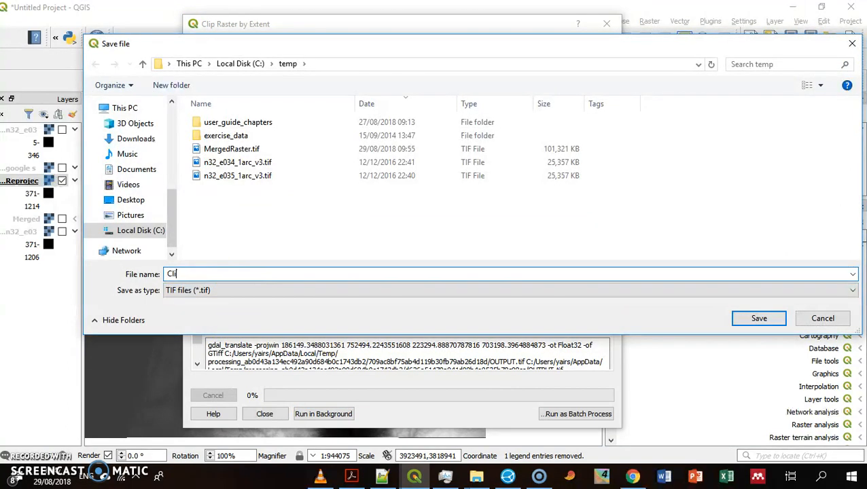
{"action": "type", "text": "pped"}
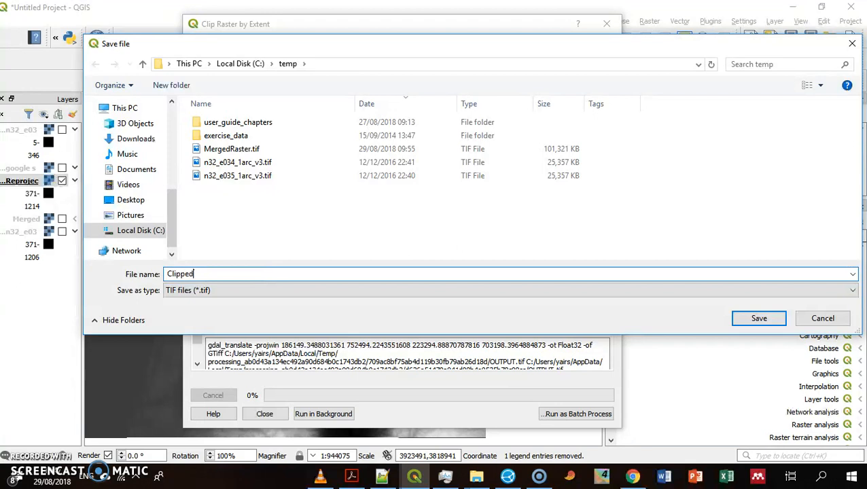
{"action": "type", "text": "Raster"}
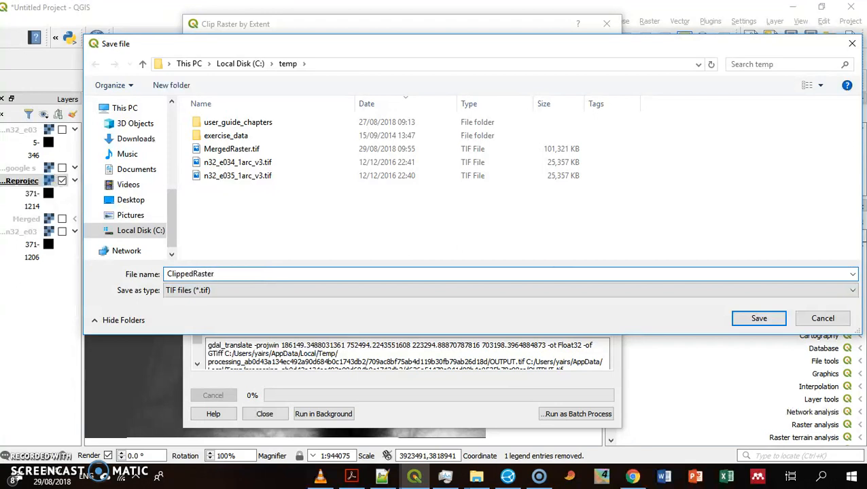
{"action": "left_click", "coordinate": [759, 317]}
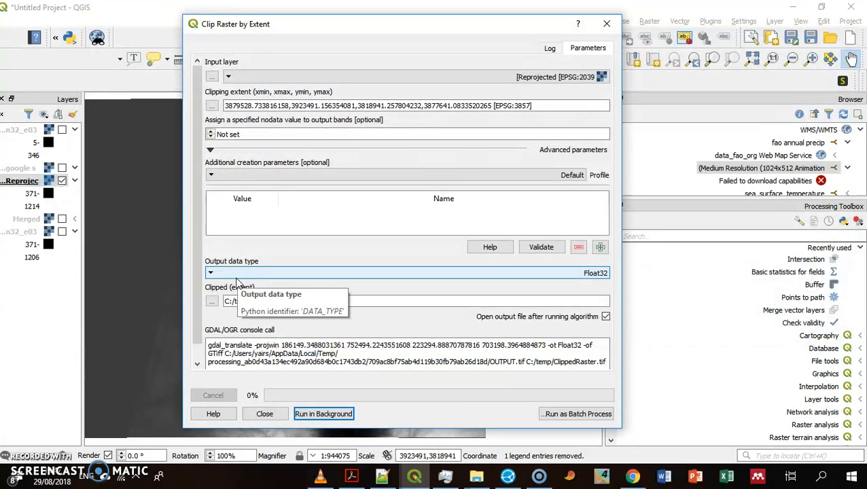
Run the clip to add the ClippedRaster layer to the map, then close the tool
{"action": "left_click", "coordinate": [323, 413]}
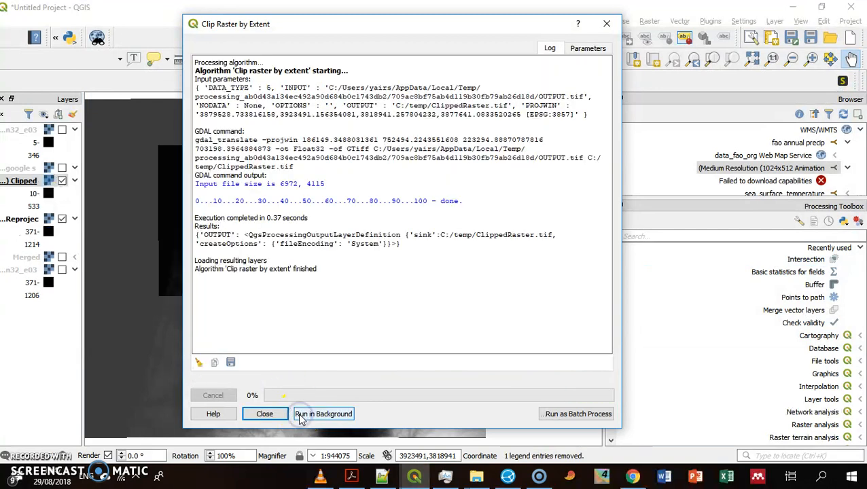
{"action": "left_click", "coordinate": [263, 413]}
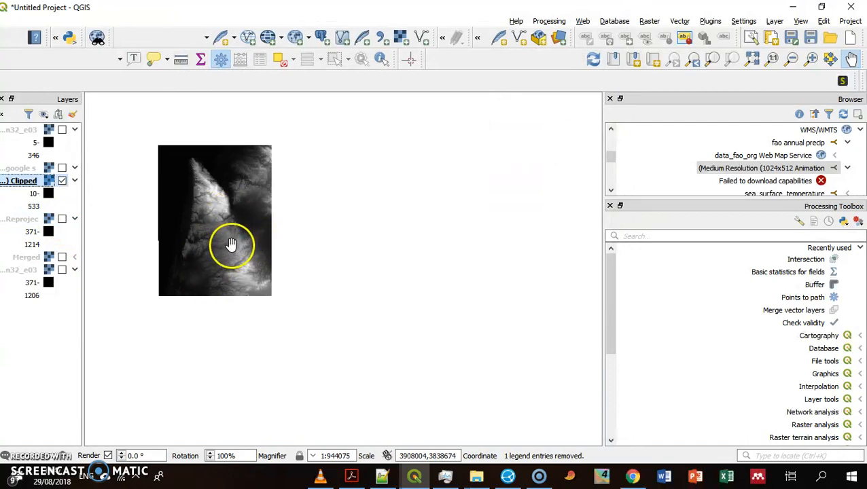
{"action": "mouse_move", "coordinate": [475, 457]}
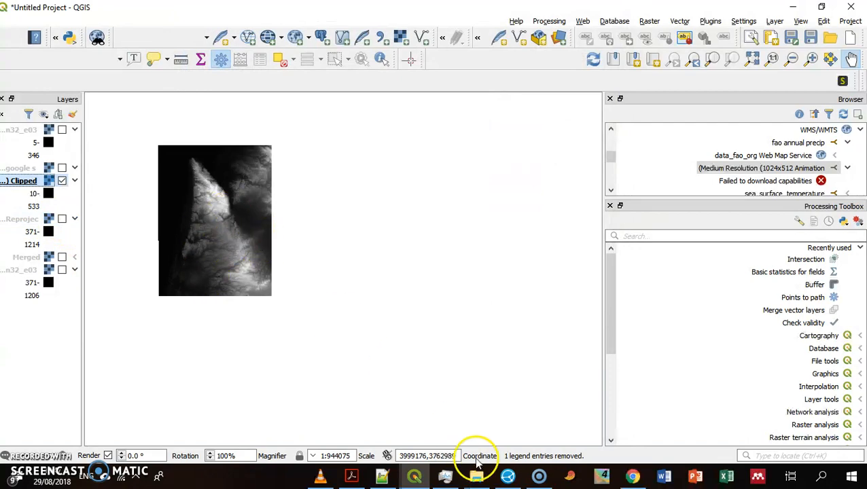